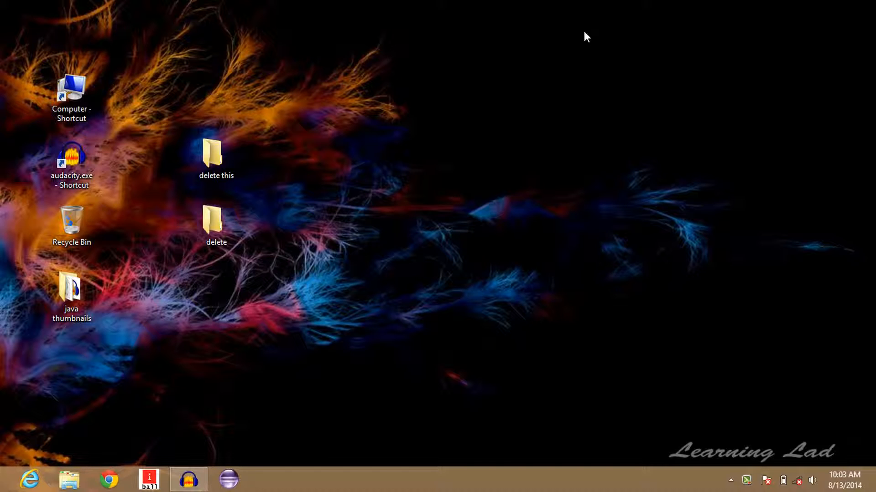
mouse_move(485, 133)
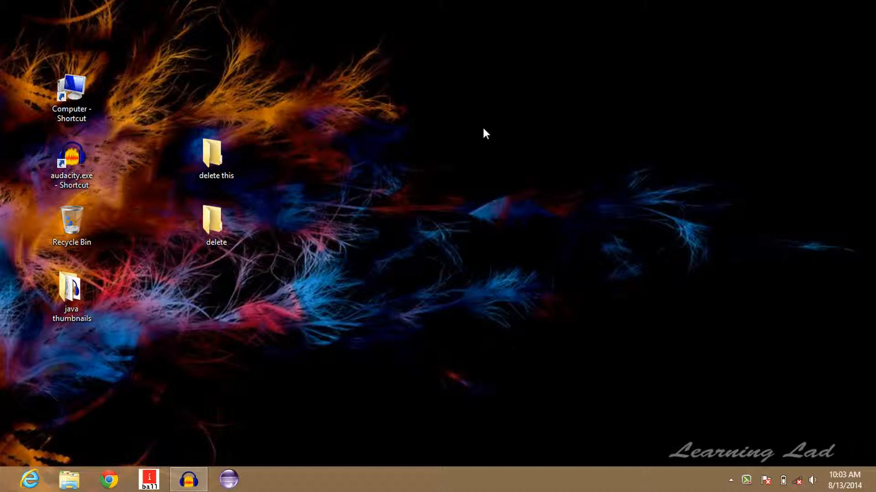
Delete the 'delete this' folder from the desktop via its right-click menu.
right_click(215, 156)
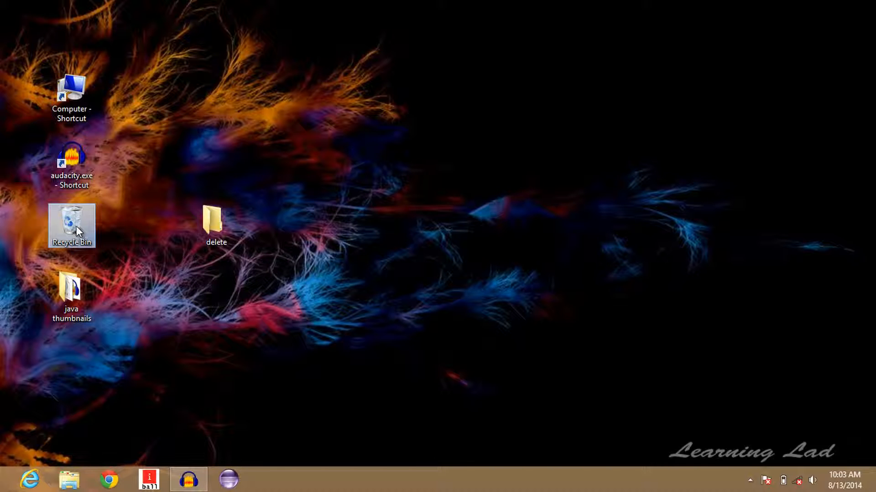
Enable 'Display delete confirmation dialog' in Recycle Bin Properties and save.
right_click(71, 226)
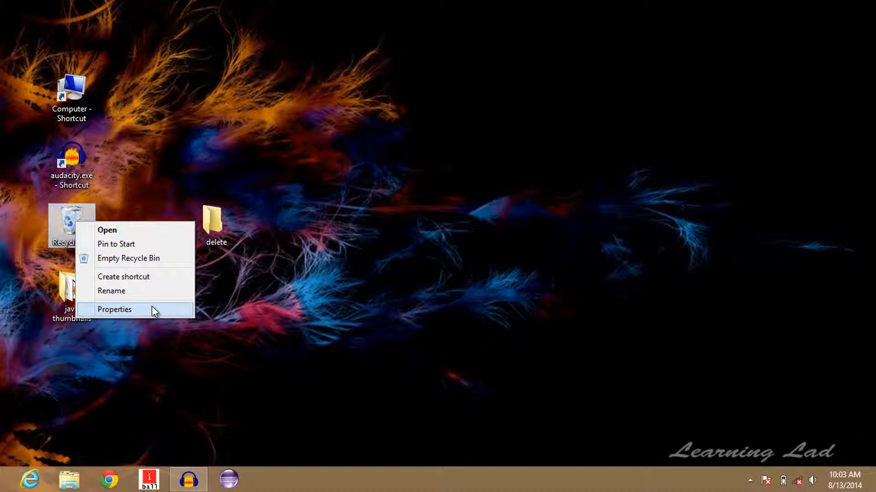
click(115, 309)
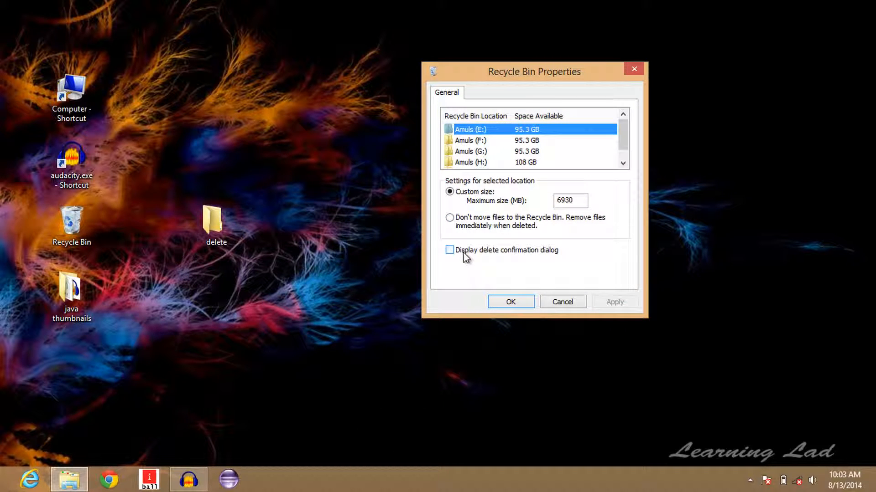
mouse_move(547, 263)
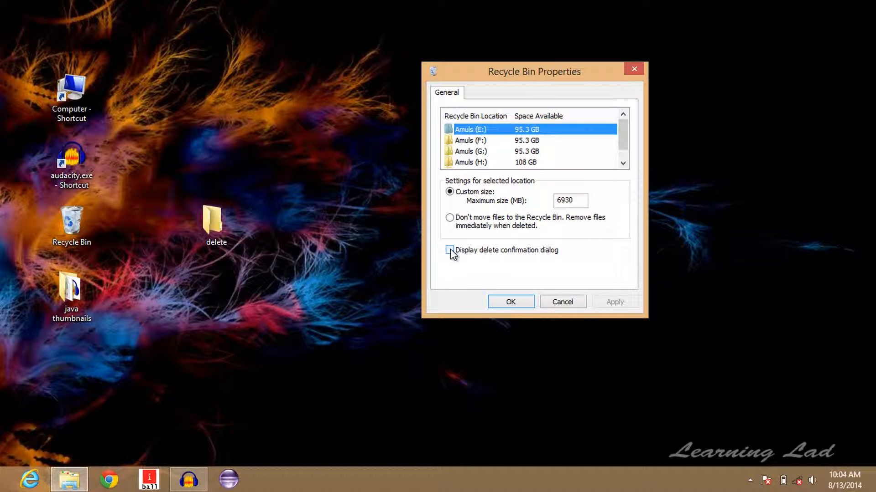
click(450, 249)
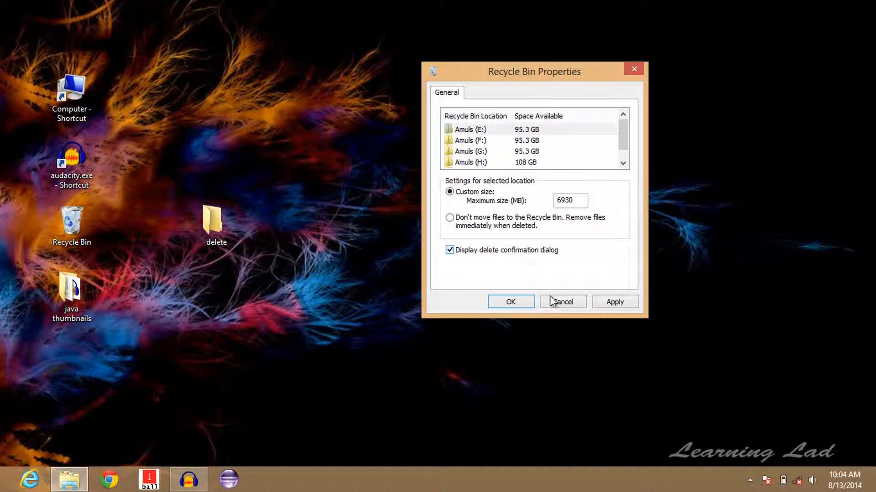
mouse_move(509, 301)
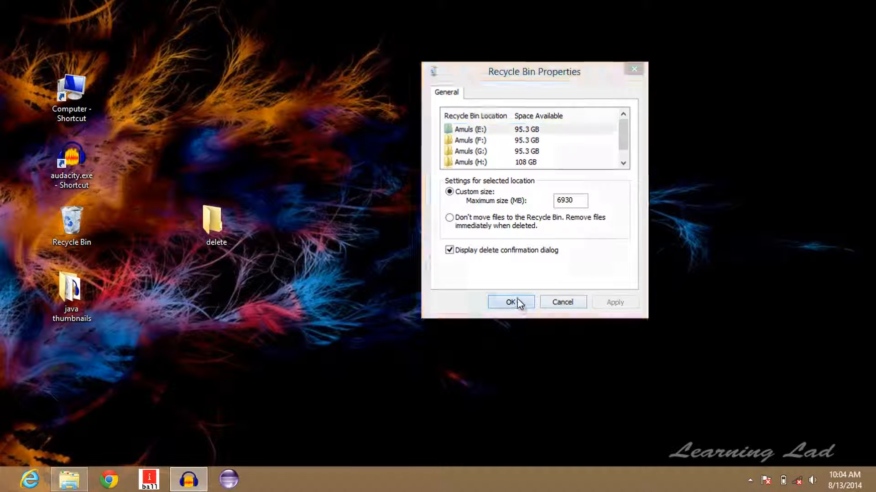
click(509, 302)
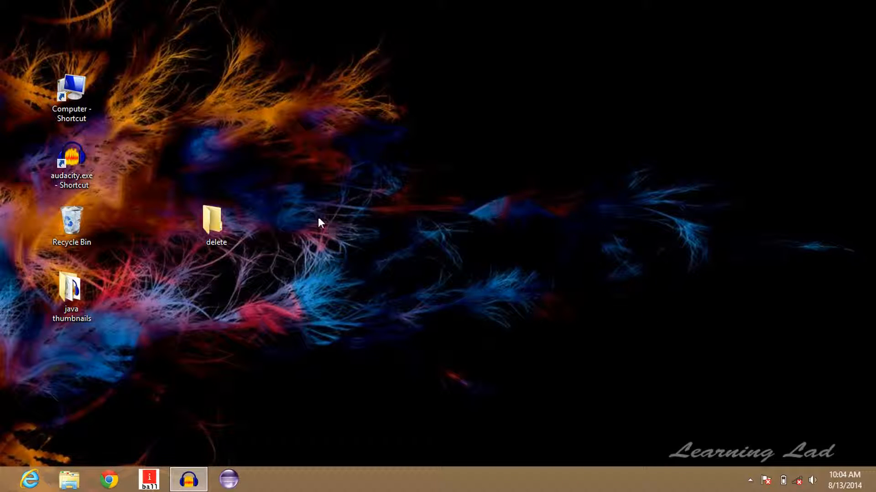
Delete the desktop 'delete' folder and confirm Yes in the Delete Folder prompt.
click(215, 224)
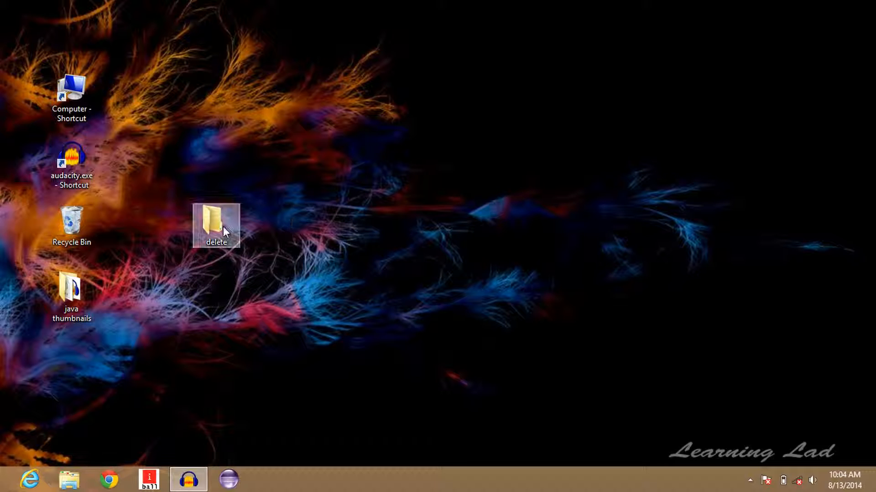
right_click(217, 226)
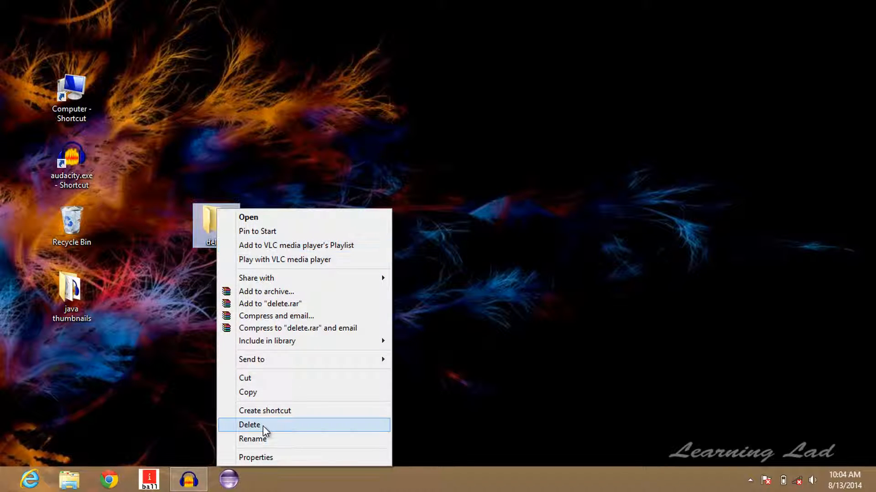
click(249, 425)
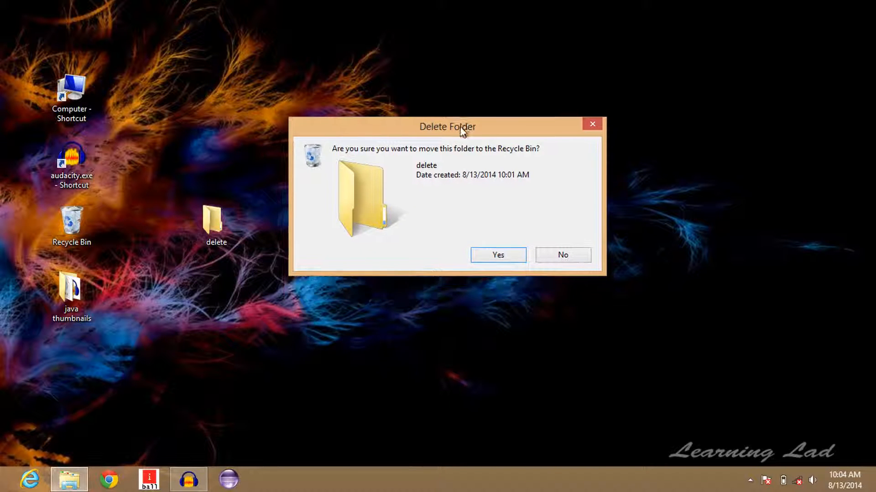
mouse_move(431, 164)
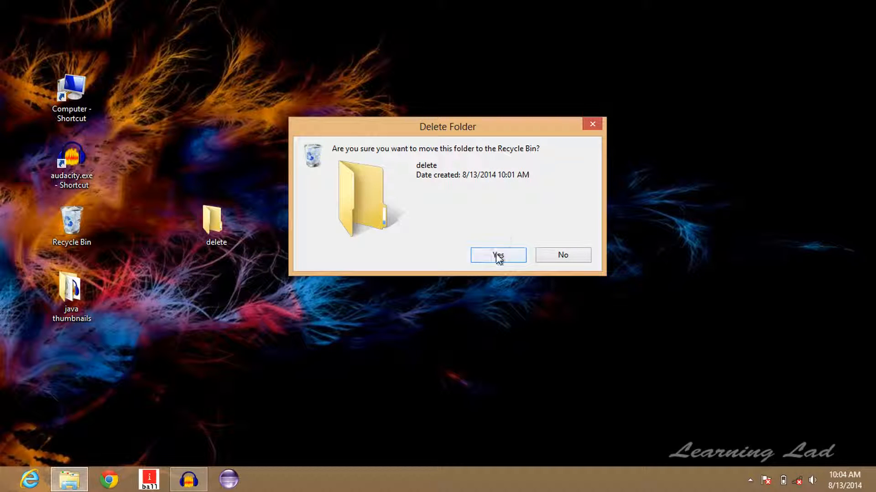
click(497, 255)
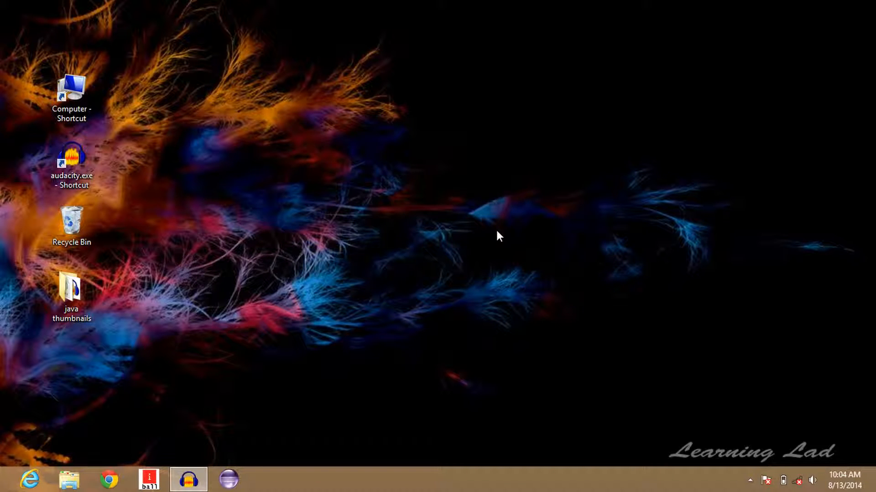